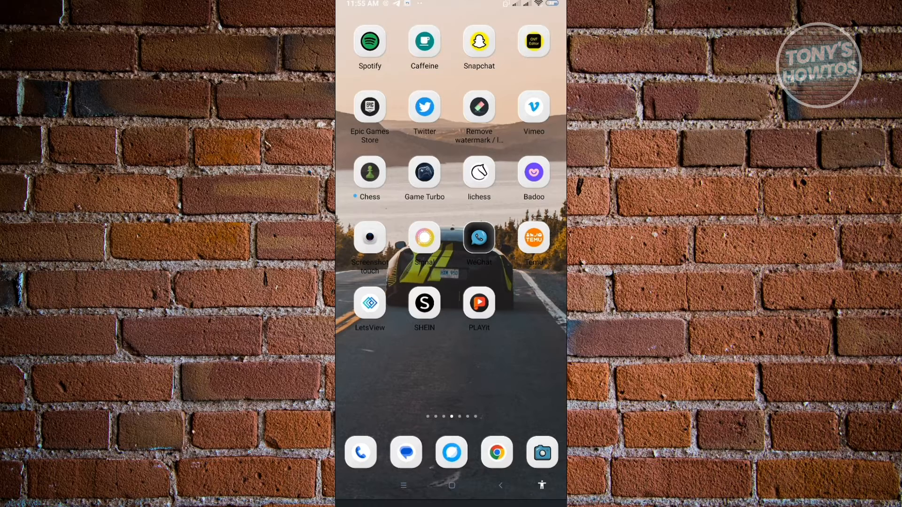
Step: Swipe through home screen pages toward the page holding the Roblox icon
scroll(left, 3)
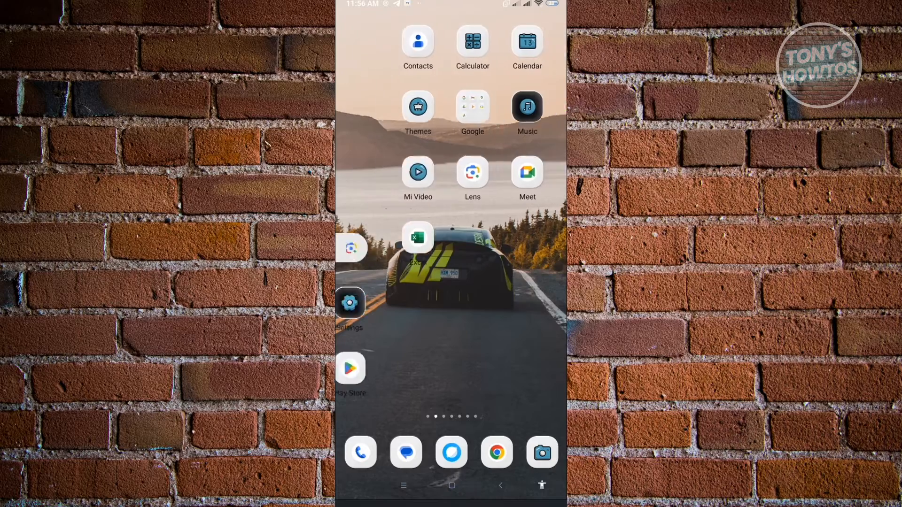
scroll(left, 3)
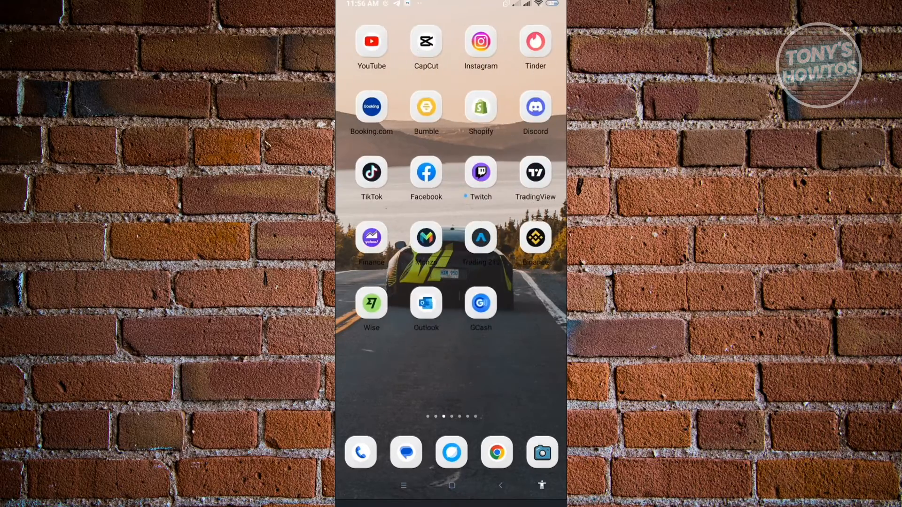
scroll(left, 3)
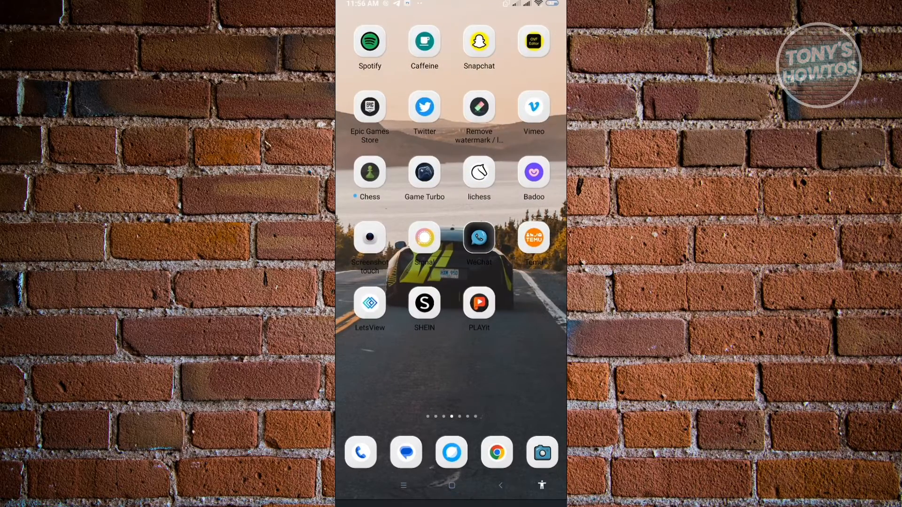
scroll(left, 3)
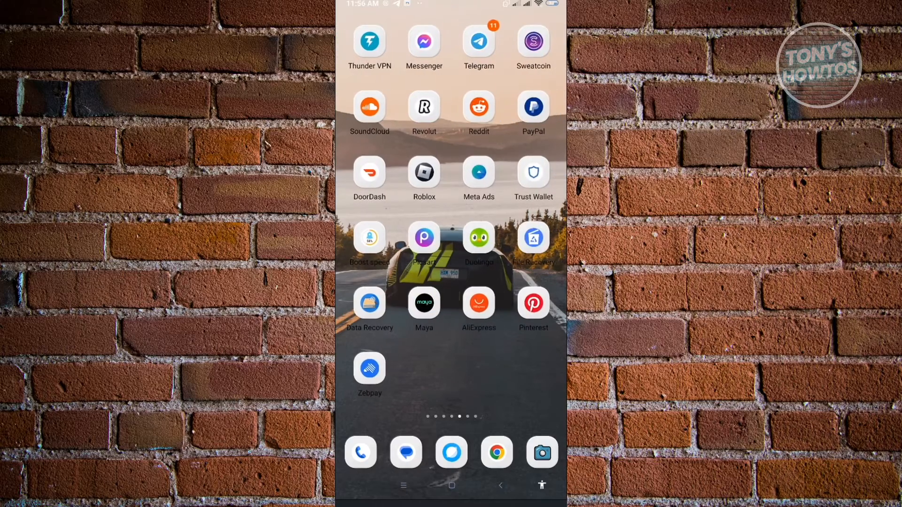
Step: Launch Roblox and join the Metro Life City RP experience
click(424, 172)
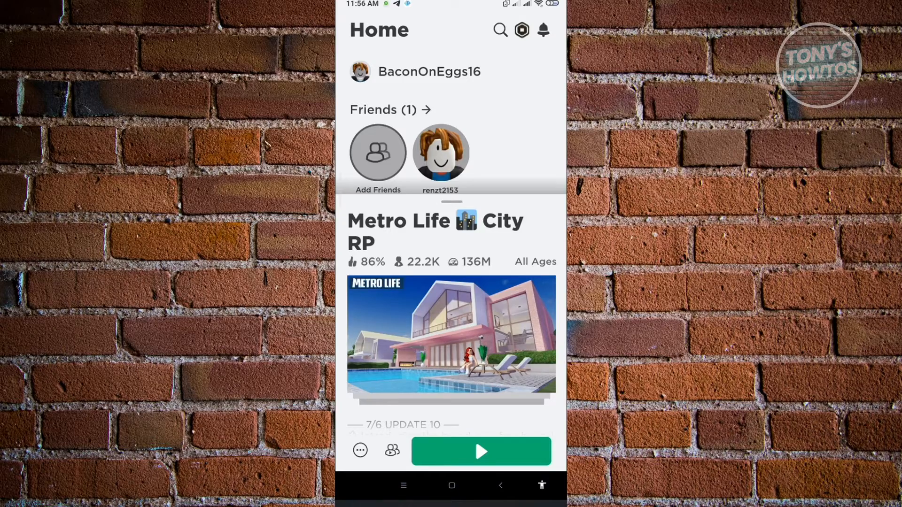
click(481, 451)
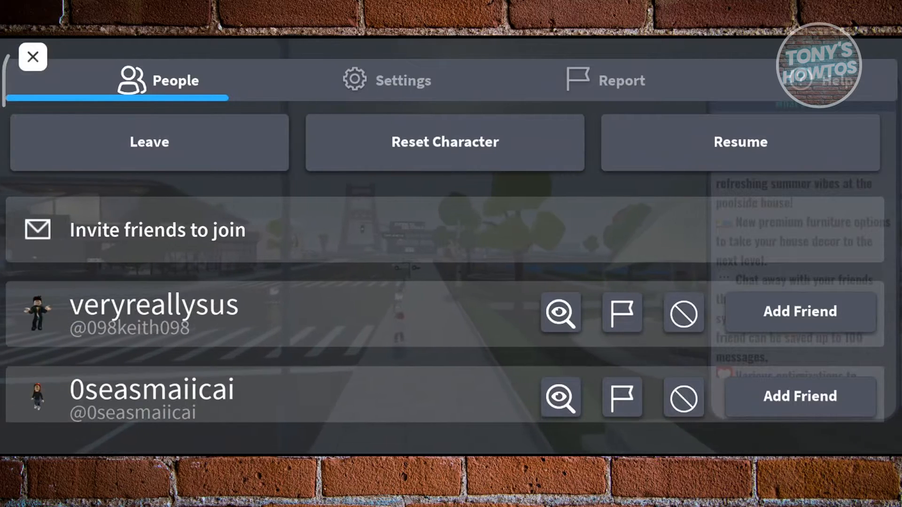
Step: Lower Graphics Quality to minimum in the game's settings, then leave the game
click(403, 80)
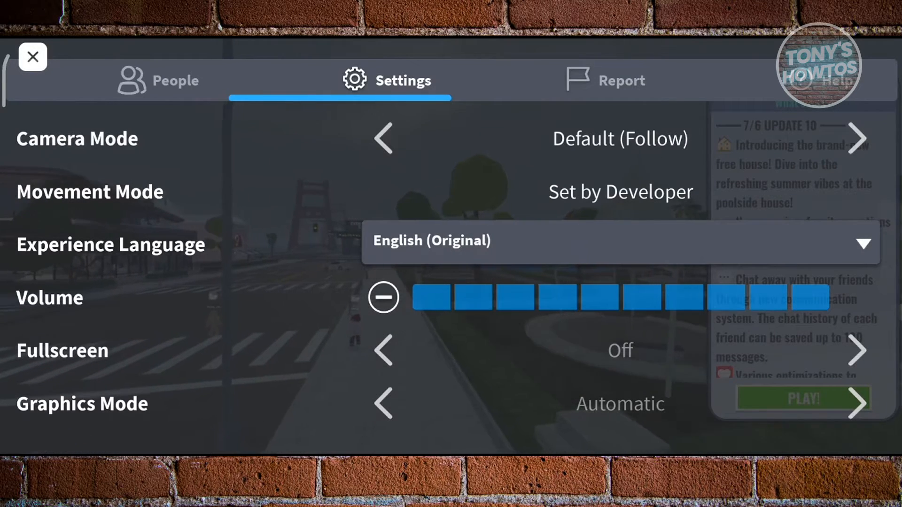
scroll(down, 3)
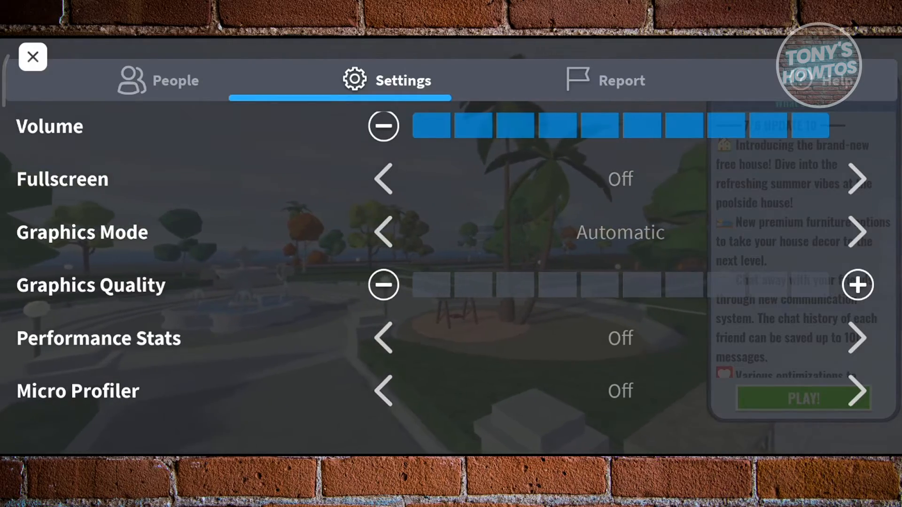
click(32, 57)
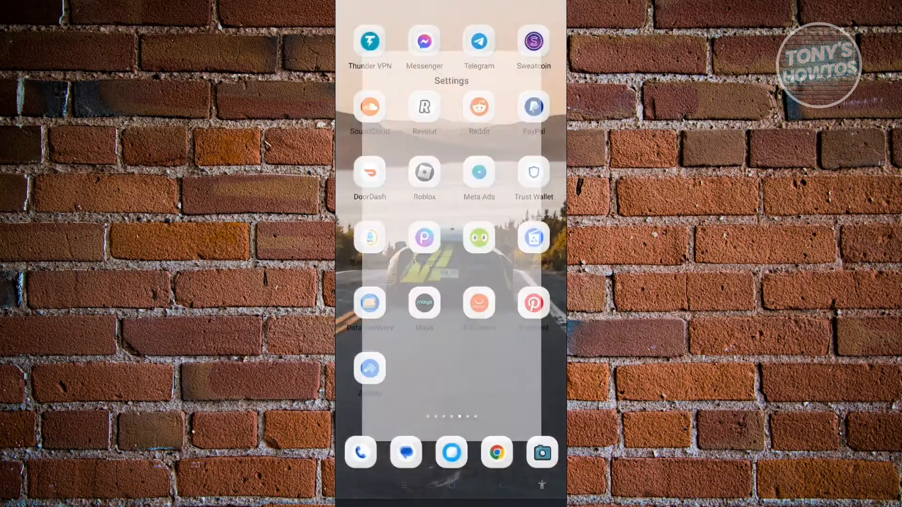
Step: Open the phone's Settings and start the System apps updater check
click(451, 81)
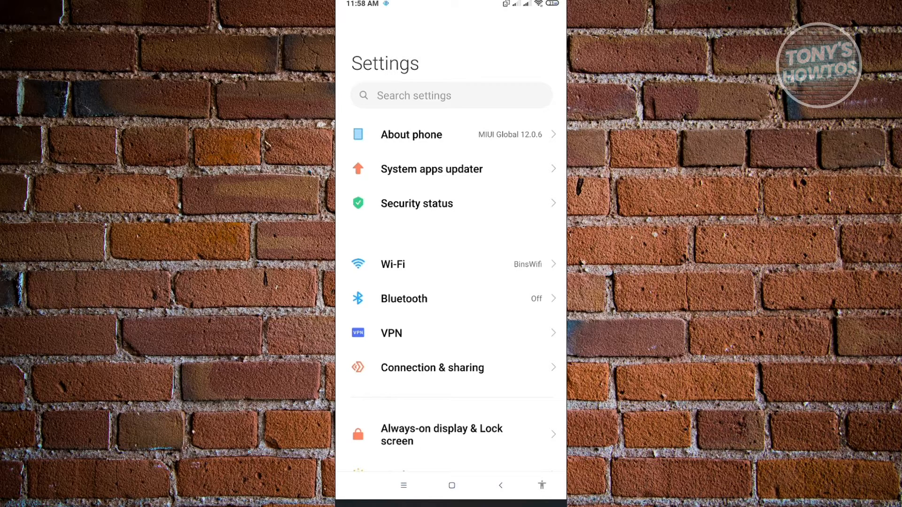
click(432, 169)
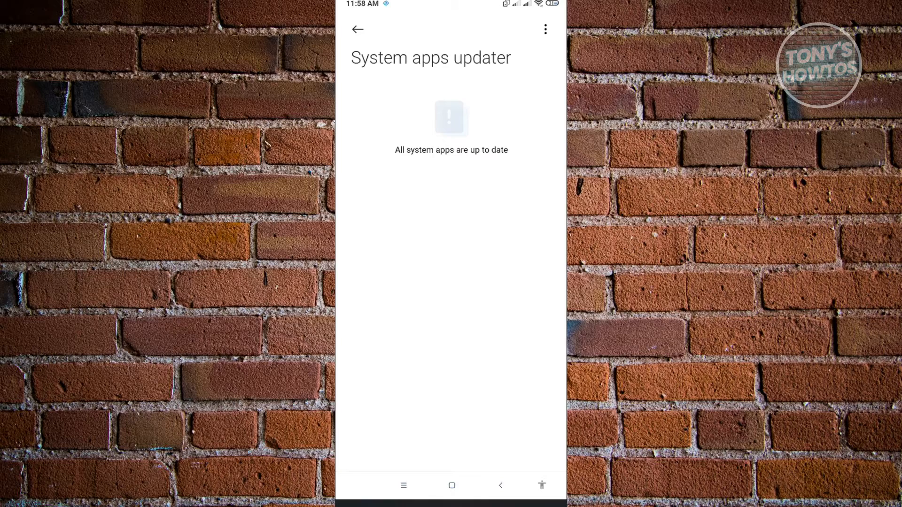
Step: Leave the system apps updater and review the MIUI version under About phone
click(357, 29)
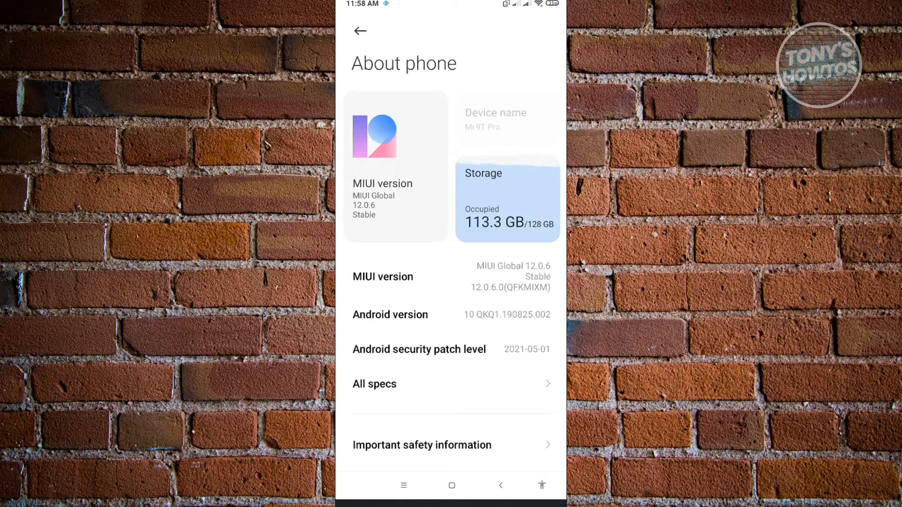
click(361, 30)
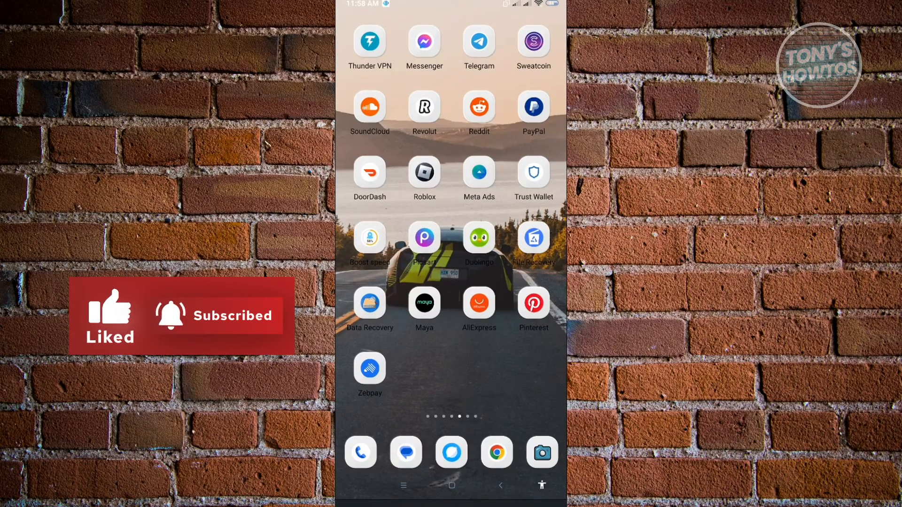
Step: Swipe to the first home page and open the Play Store
scroll(left, 3)
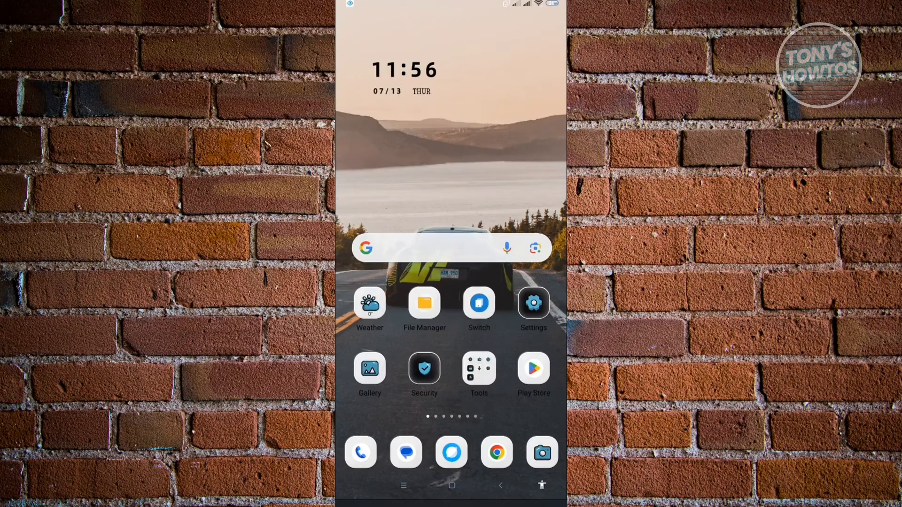
click(533, 369)
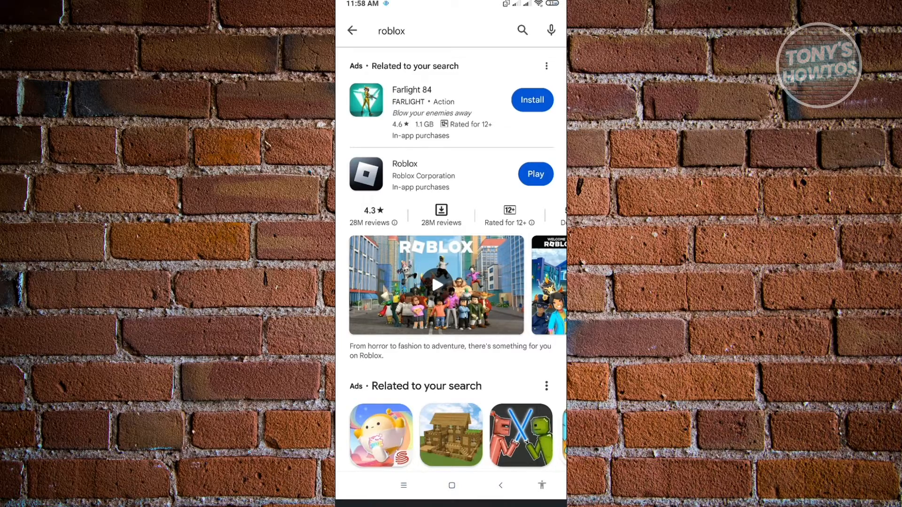
Step: Open the Roblox listing to confirm it shows Play rather than Update
click(451, 486)
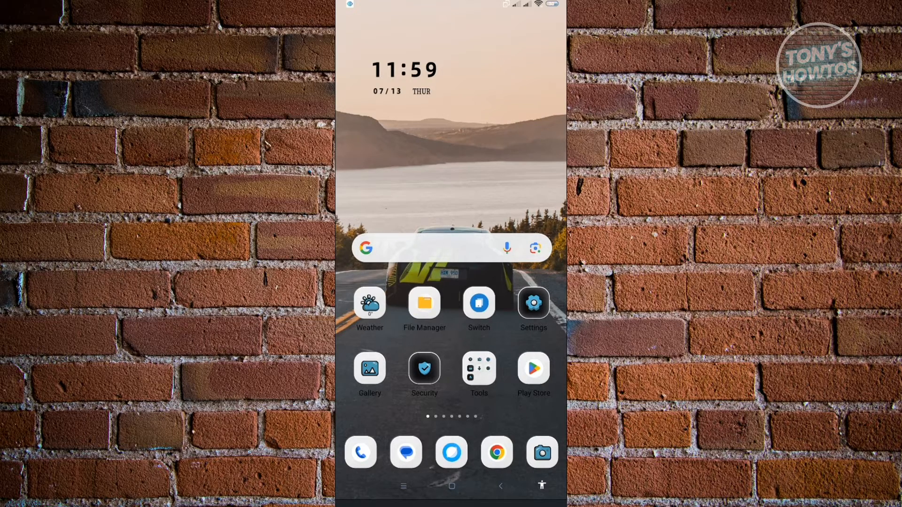
Step: Swipe left to the home page showing YouTube, TikTok and Discord
scroll(left, 3)
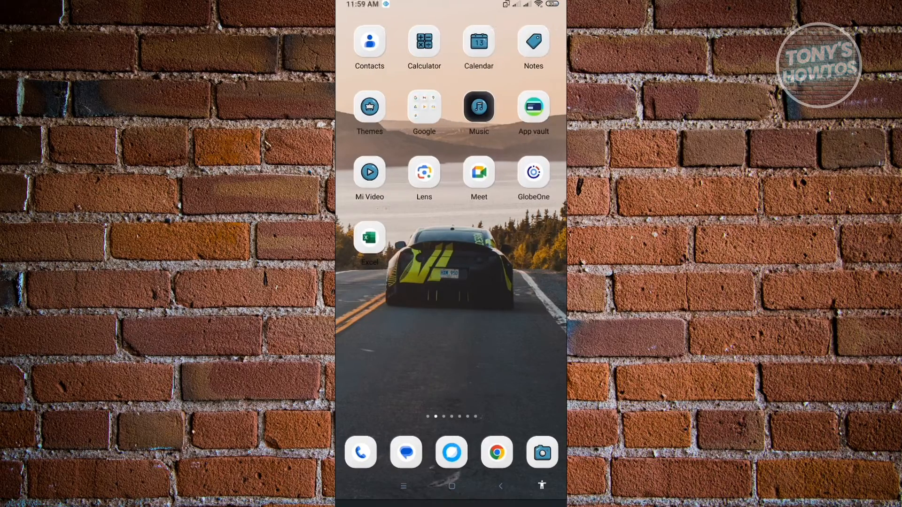
scroll(left, 3)
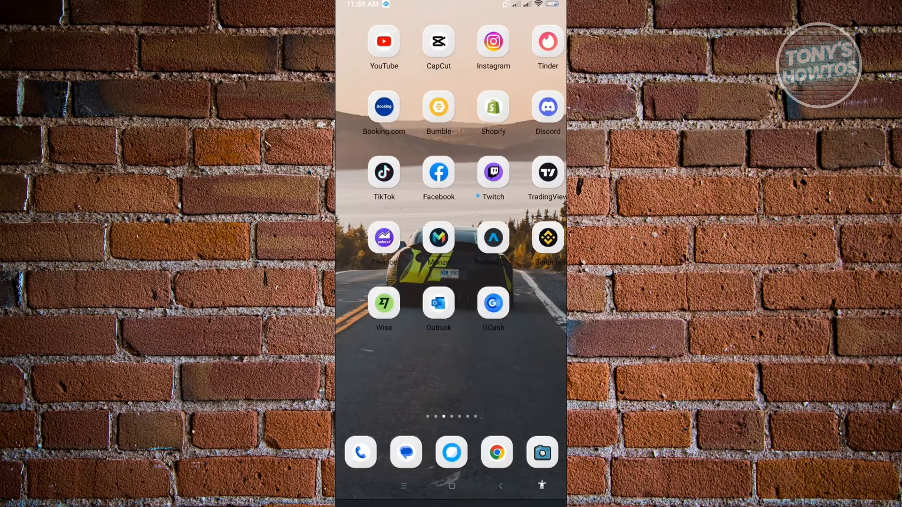